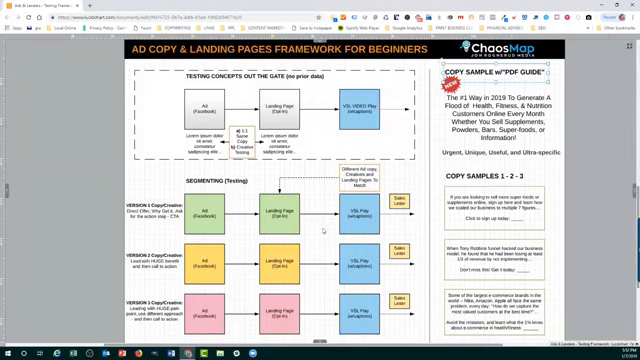
scroll(down, 3)
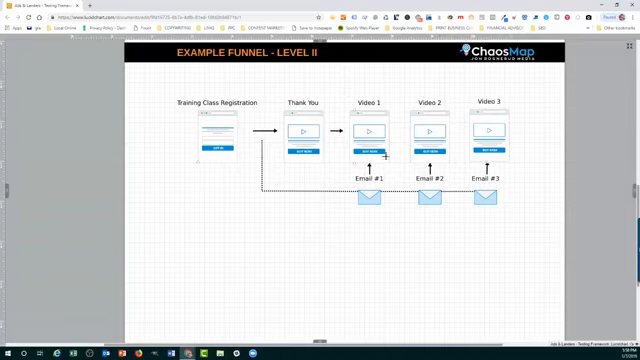
mouse_move(456, 204)
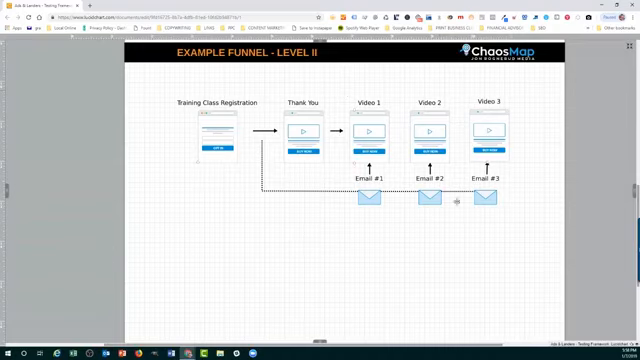